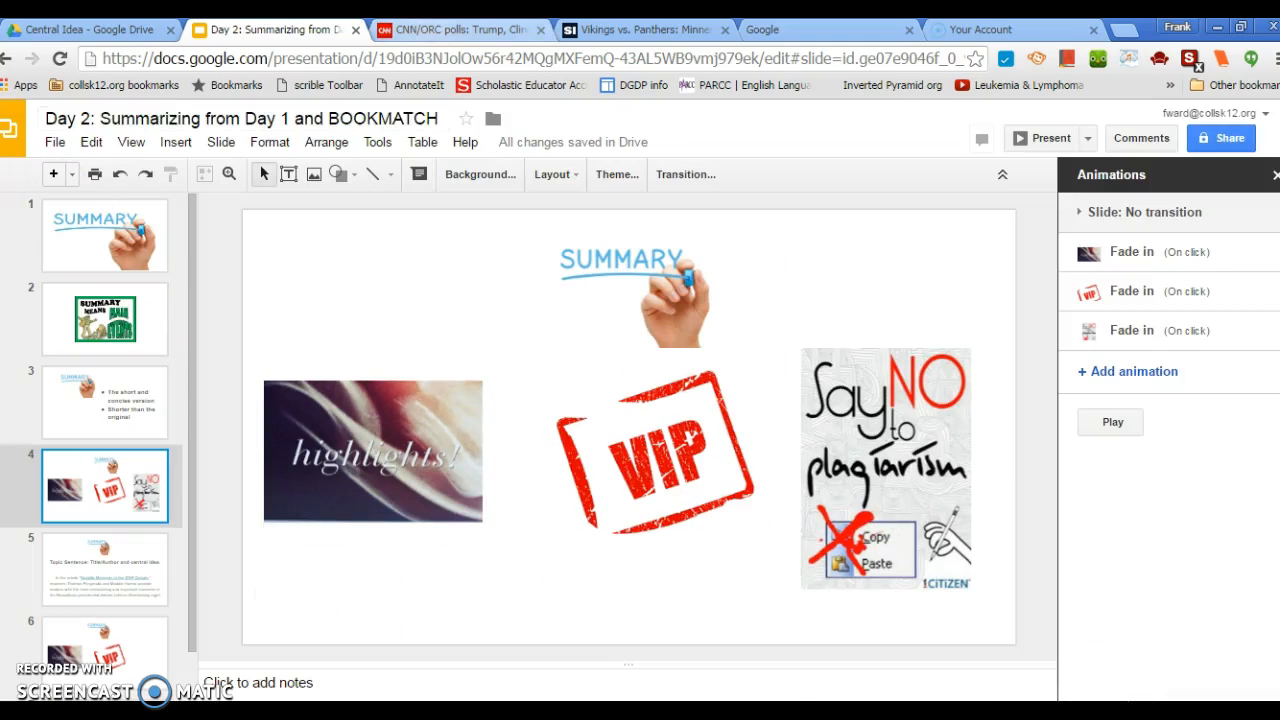
# Step: Switch to the CNN/ORC poll article tab to show its Story highlights
pyautogui.click(460, 29)
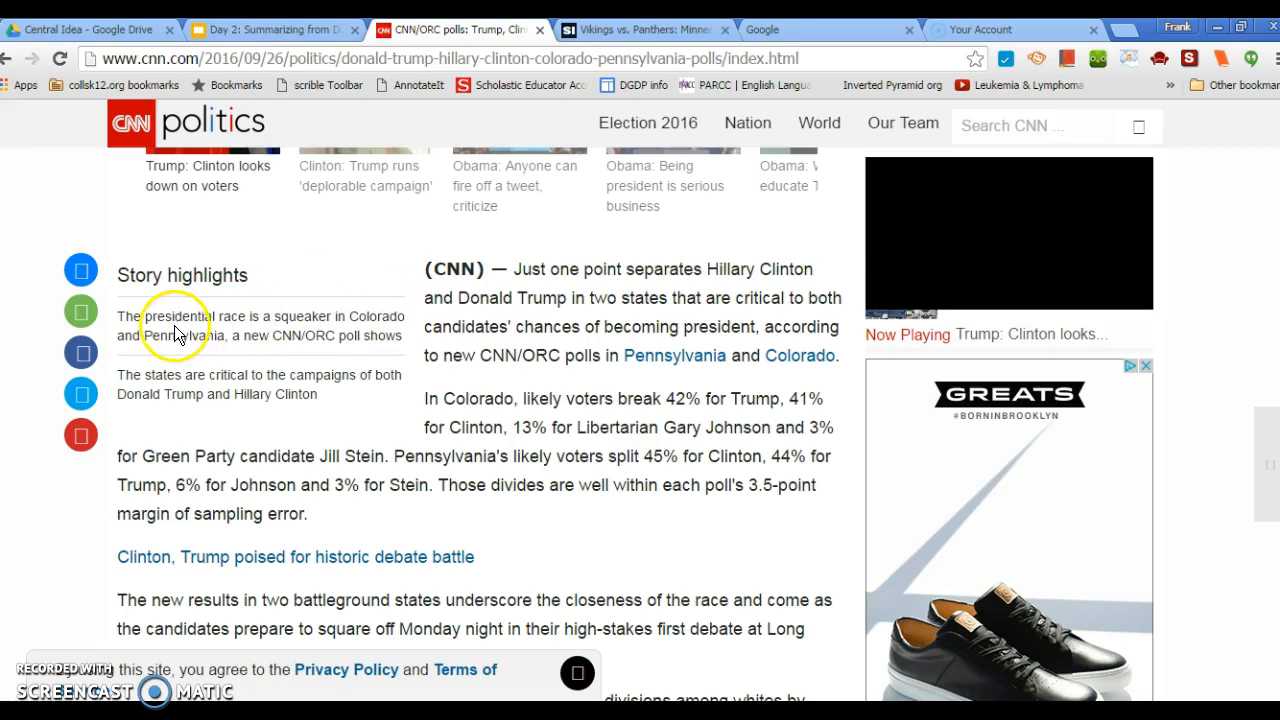
pyautogui.moveTo(505, 475)
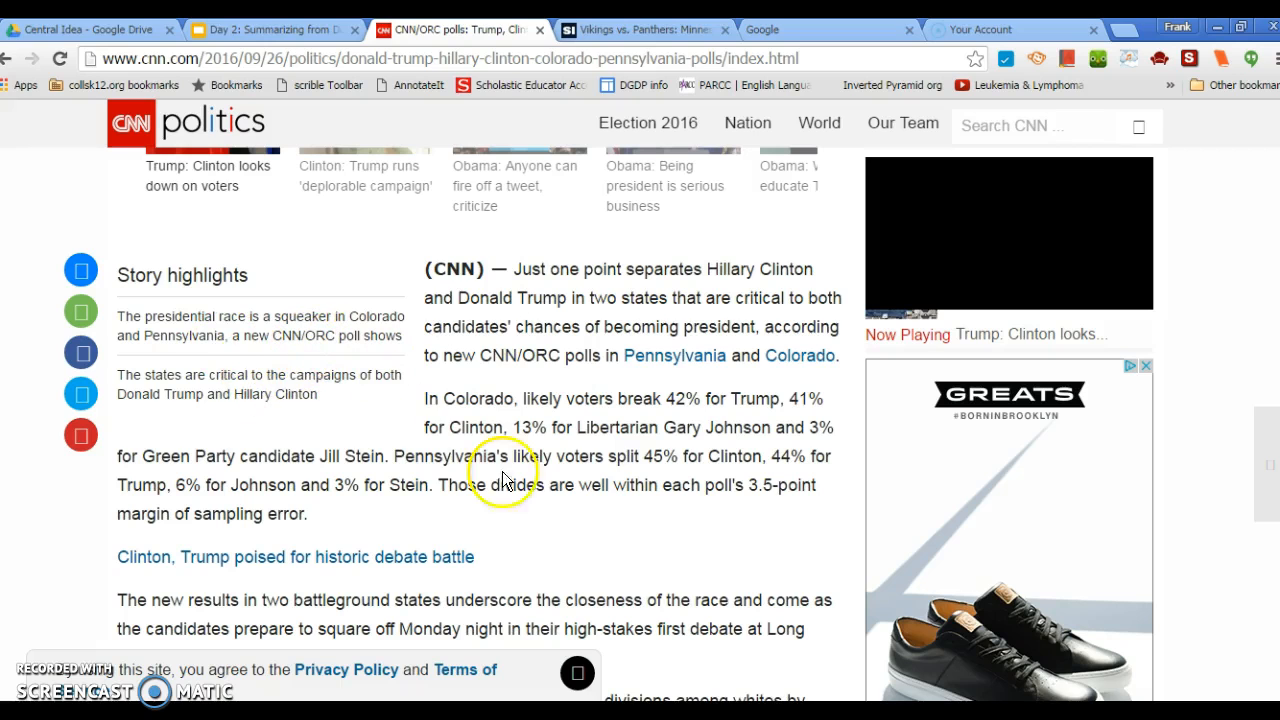
pyautogui.moveTo(612, 30)
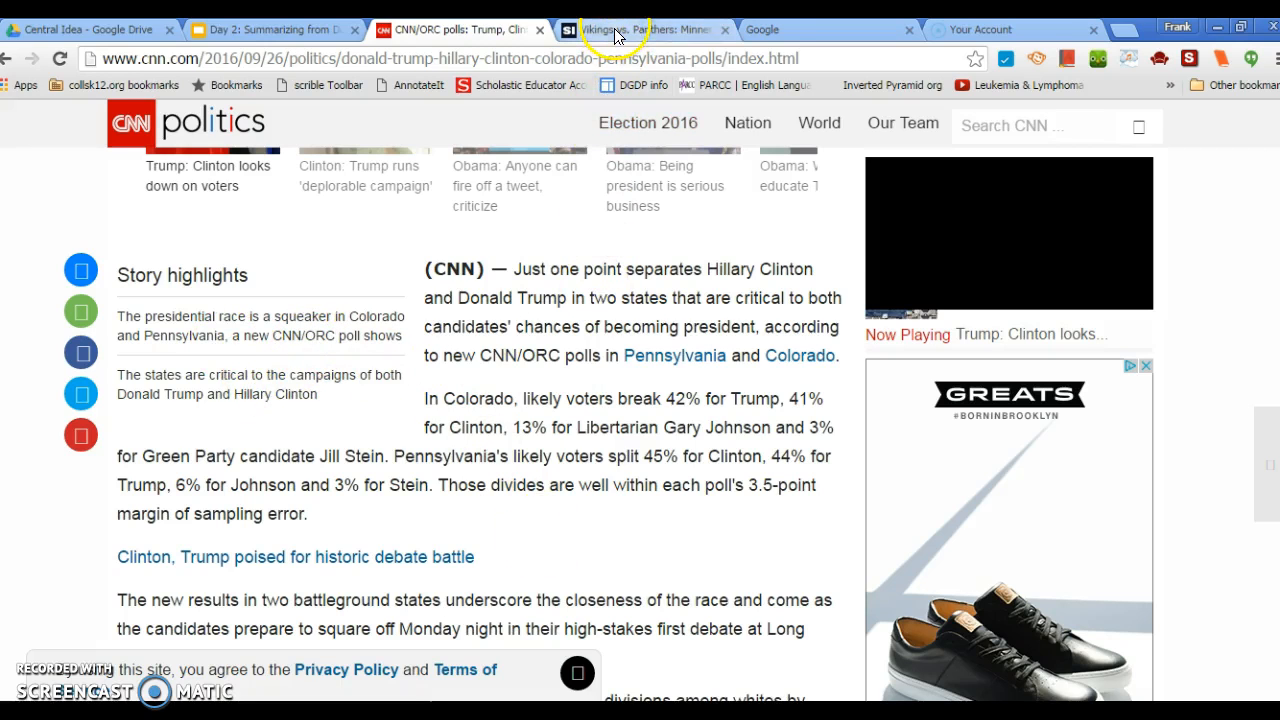
# Step: View the Sports Illustrated and CNN articles, then present the summarizing slides full screen
pyautogui.click(640, 29)
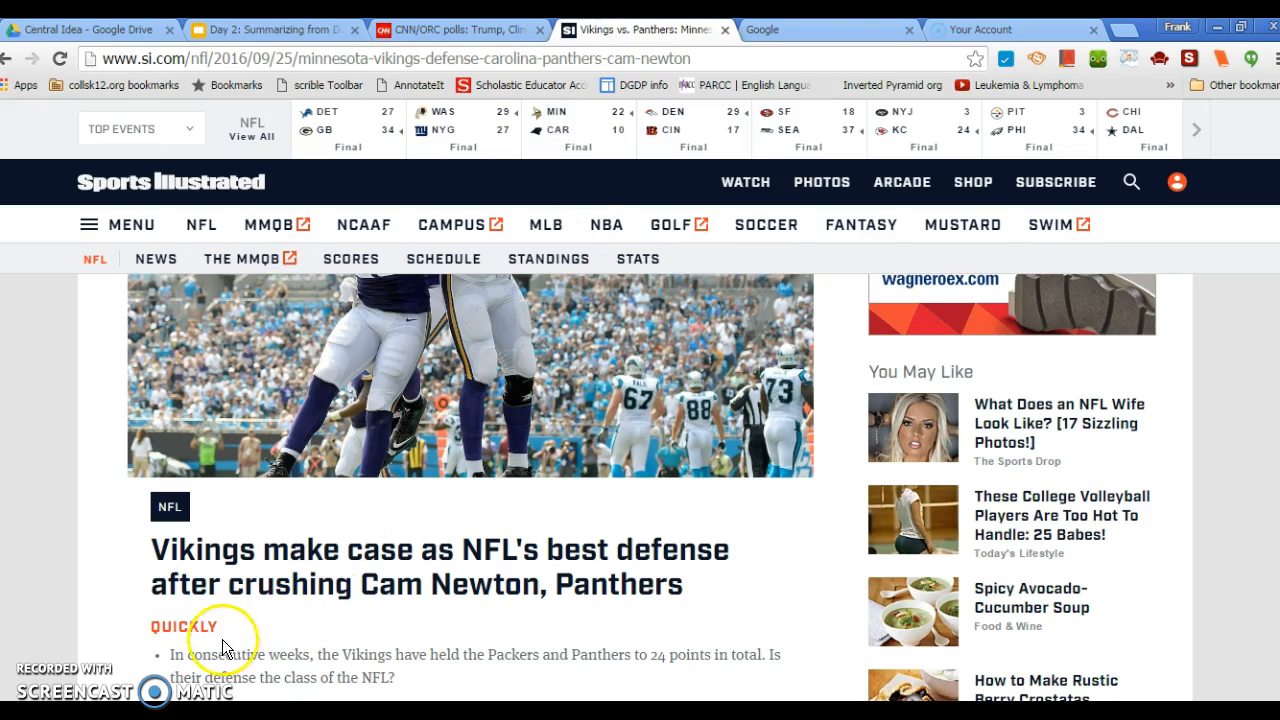
pyautogui.moveTo(383, 653)
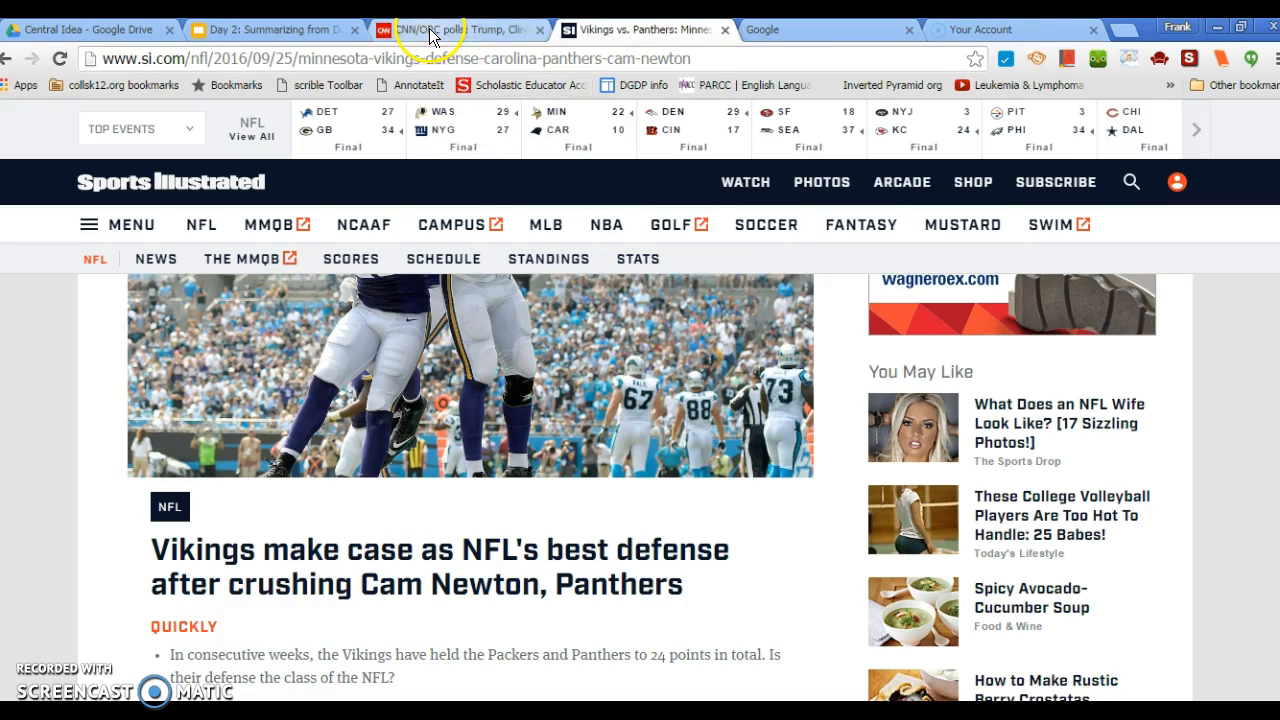
pyautogui.click(445, 29)
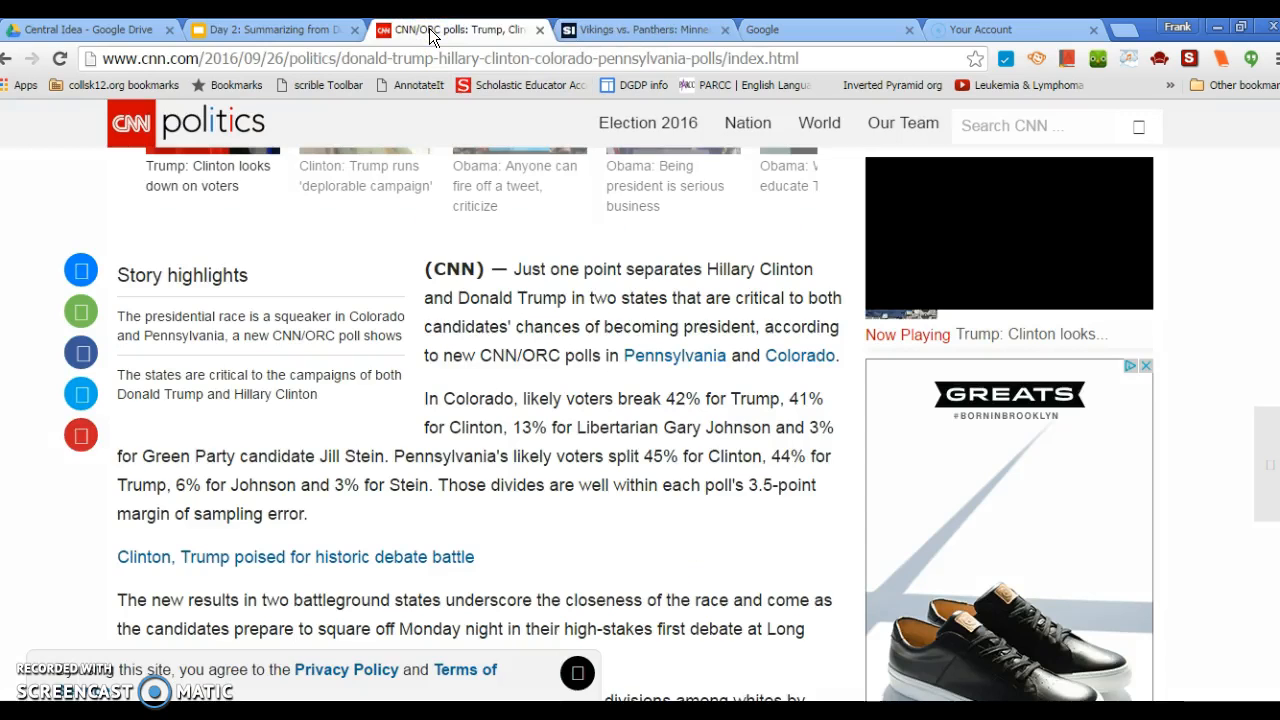
pyautogui.moveTo(270, 29)
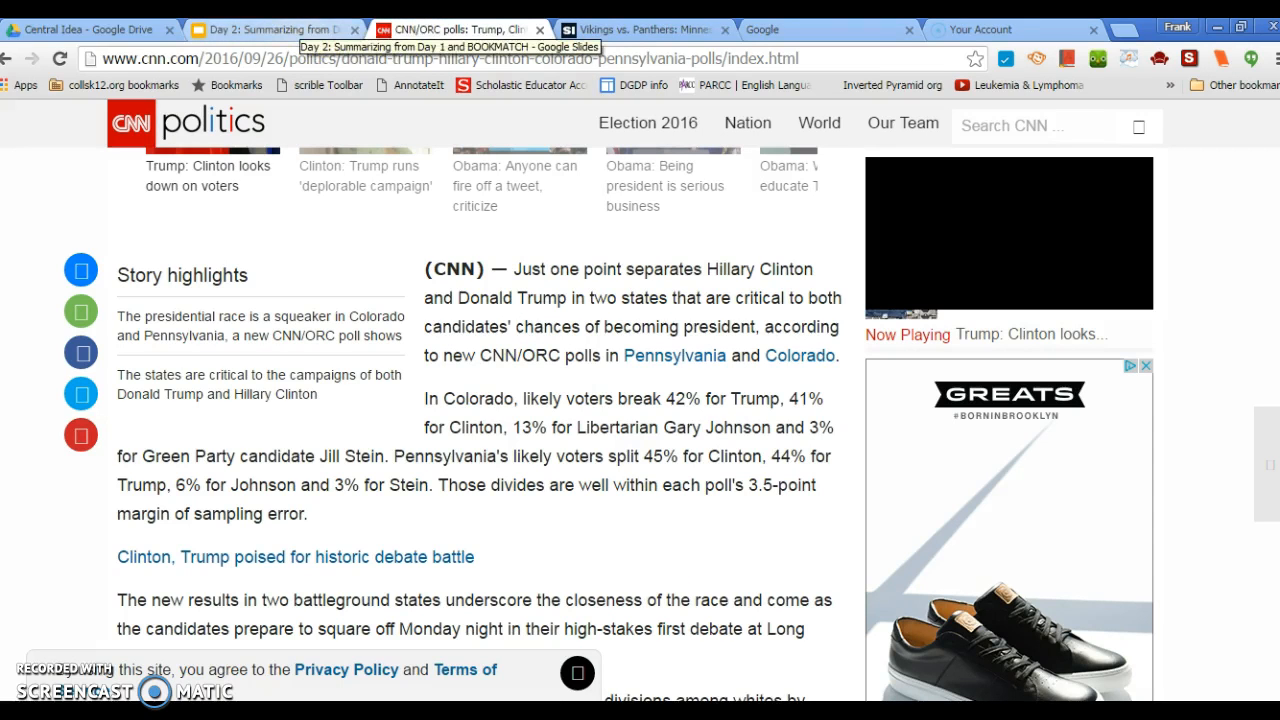
pyautogui.click(270, 29)
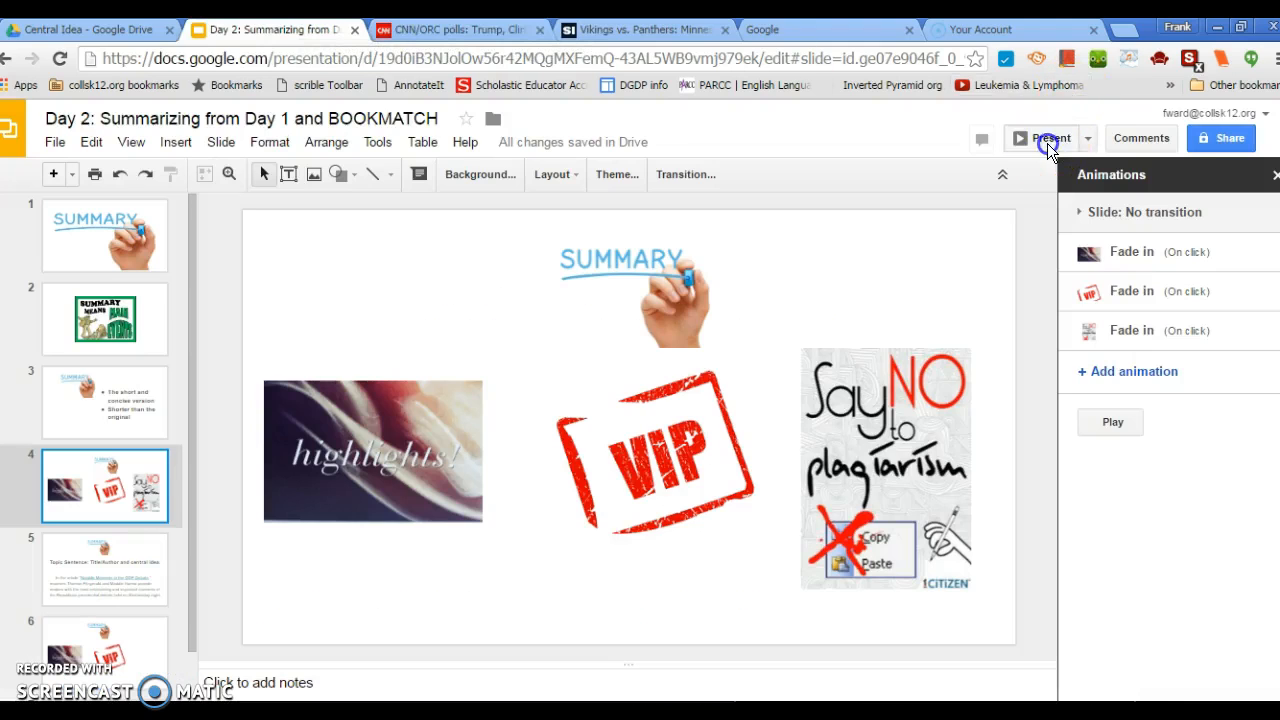
pyautogui.click(1043, 138)
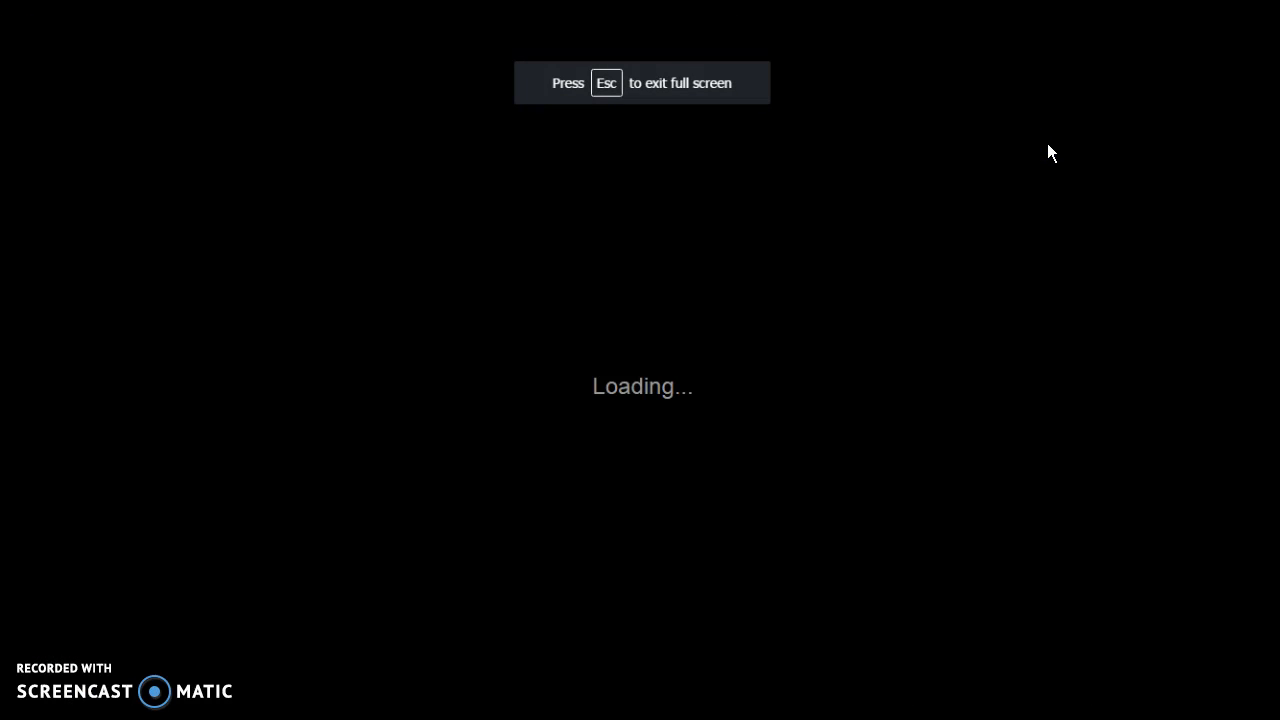